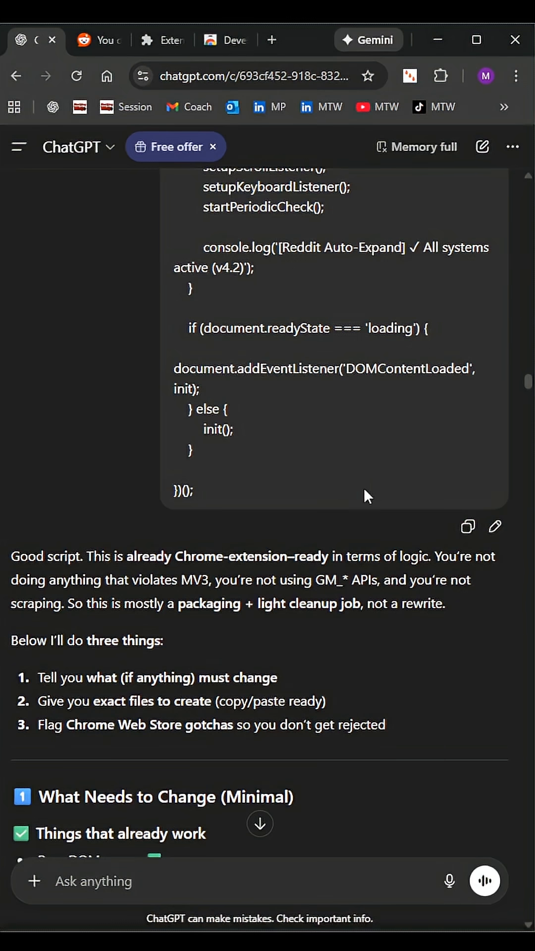
# - Confirm Auto-Expand Comments For Reddit shows as installed and active on the local extensions page
pyautogui.scroll(-3)
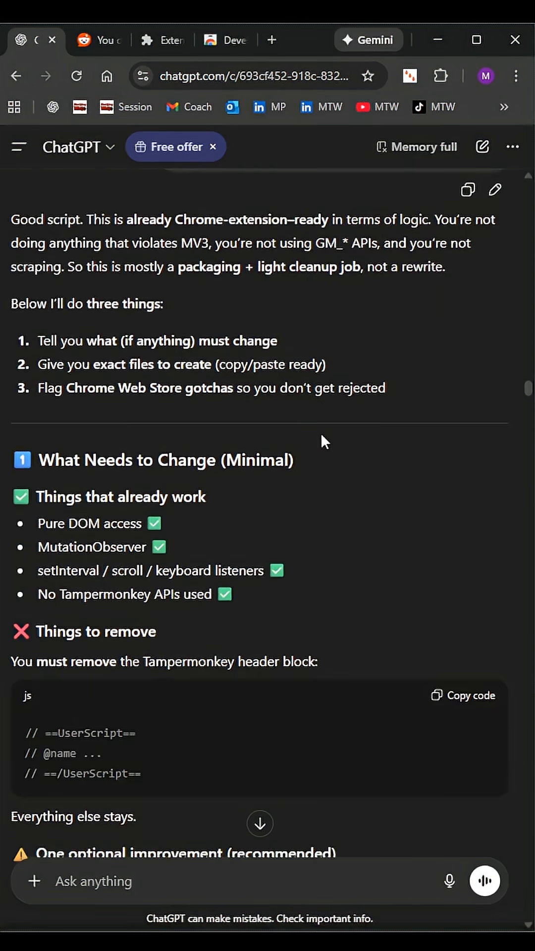
pyautogui.scroll(-3)
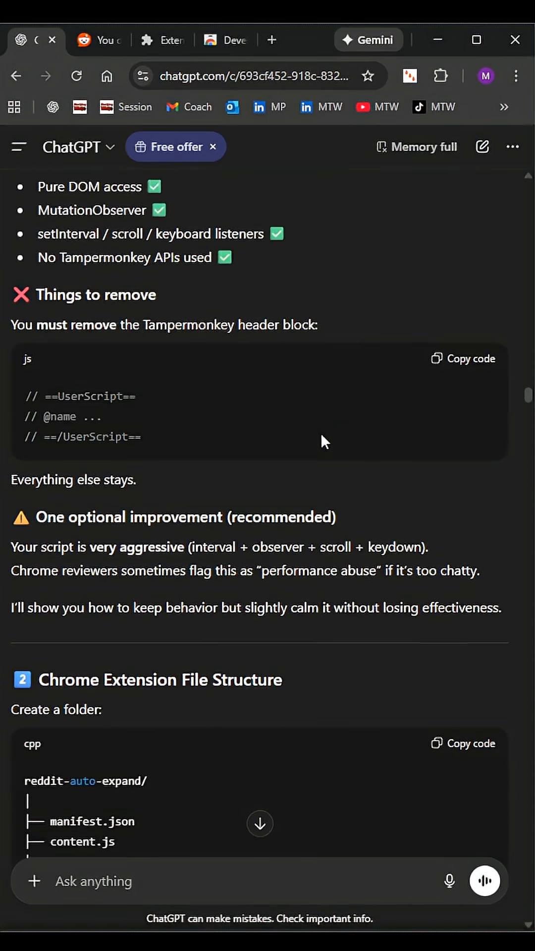
pyautogui.scroll(-3)
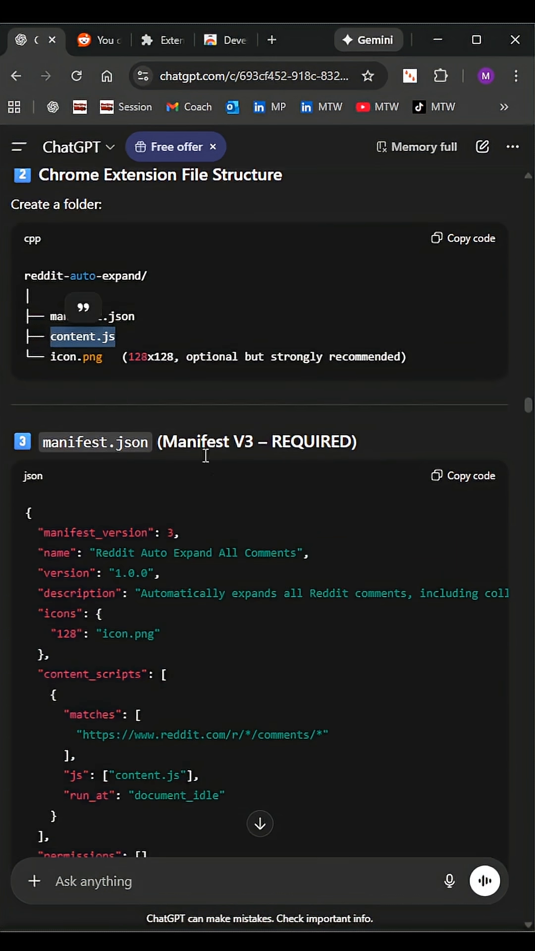
pyautogui.moveTo(237, 423)
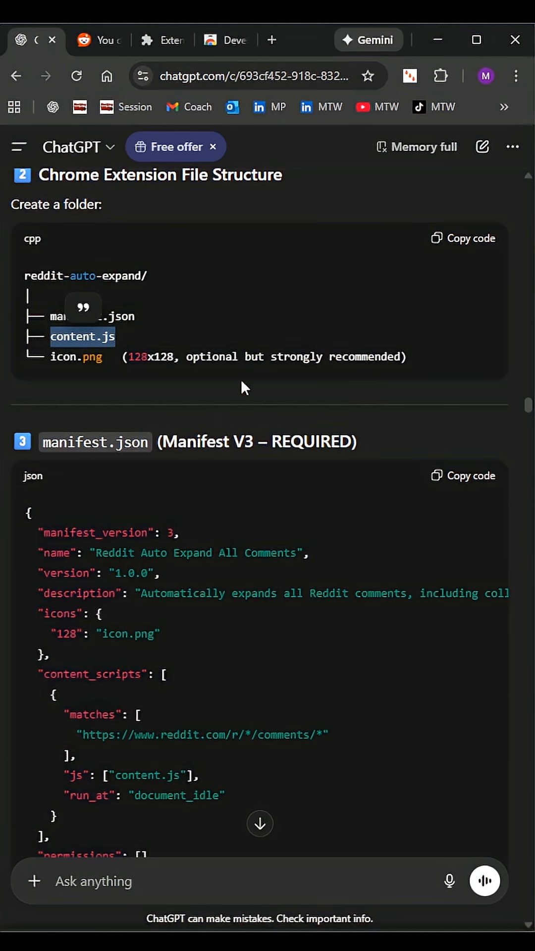
pyautogui.moveTo(67, 369)
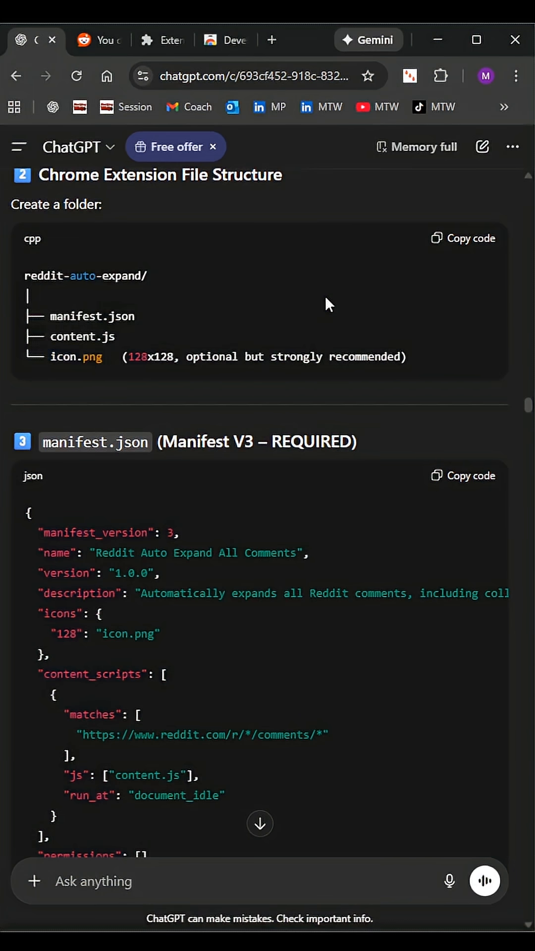
pyautogui.scroll(-3)
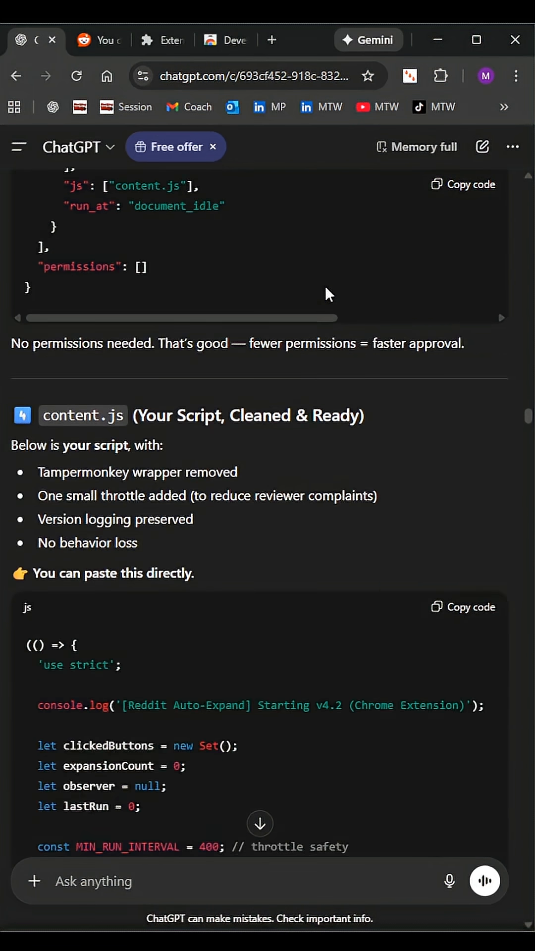
pyautogui.scroll(-3)
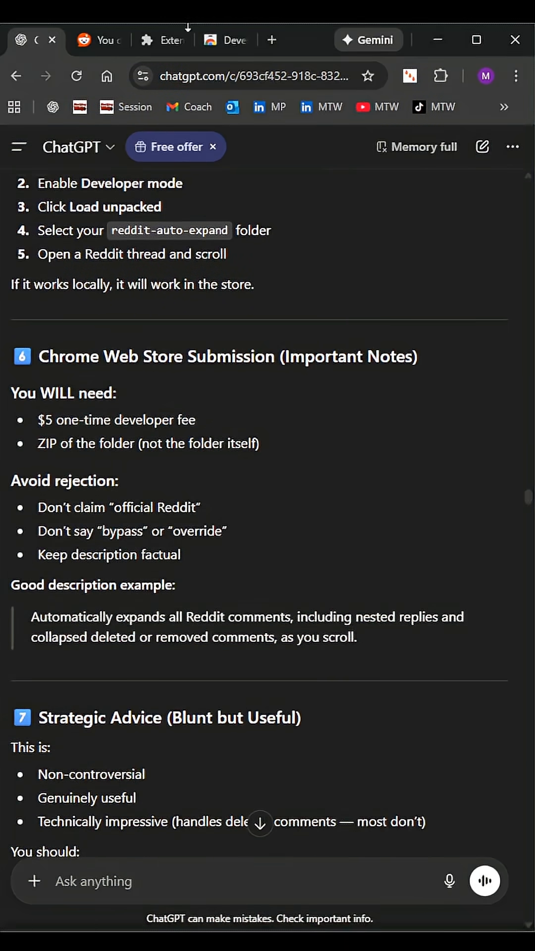
pyautogui.click(152, 39)
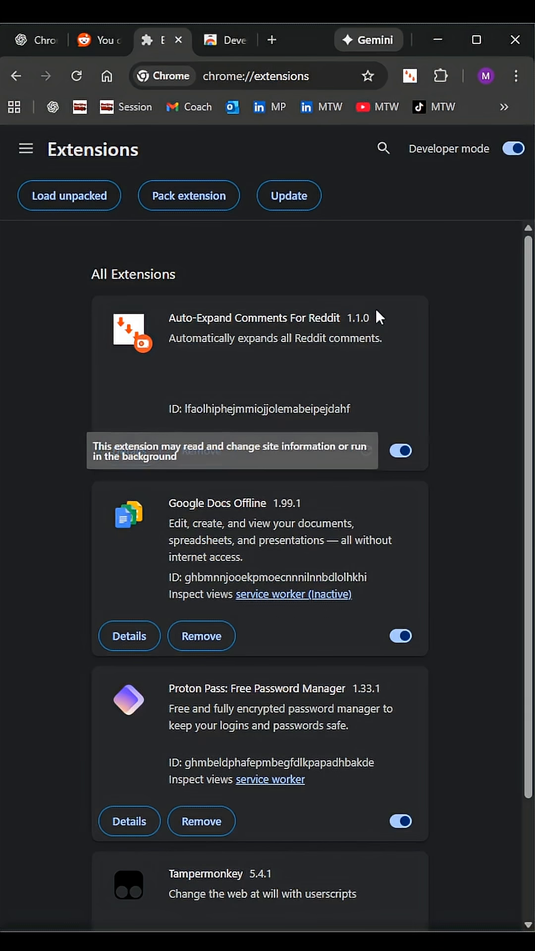
pyautogui.moveTo(396, 393)
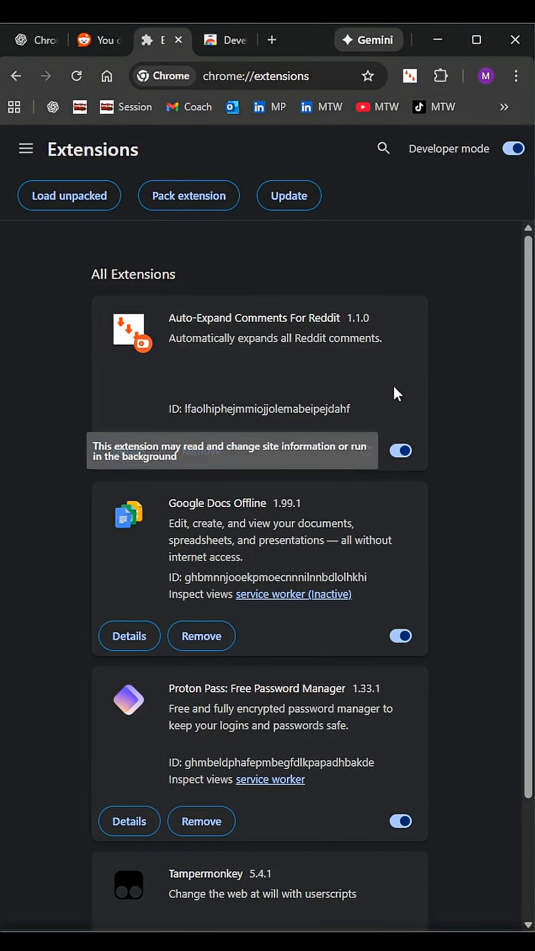
pyautogui.moveTo(310, 337)
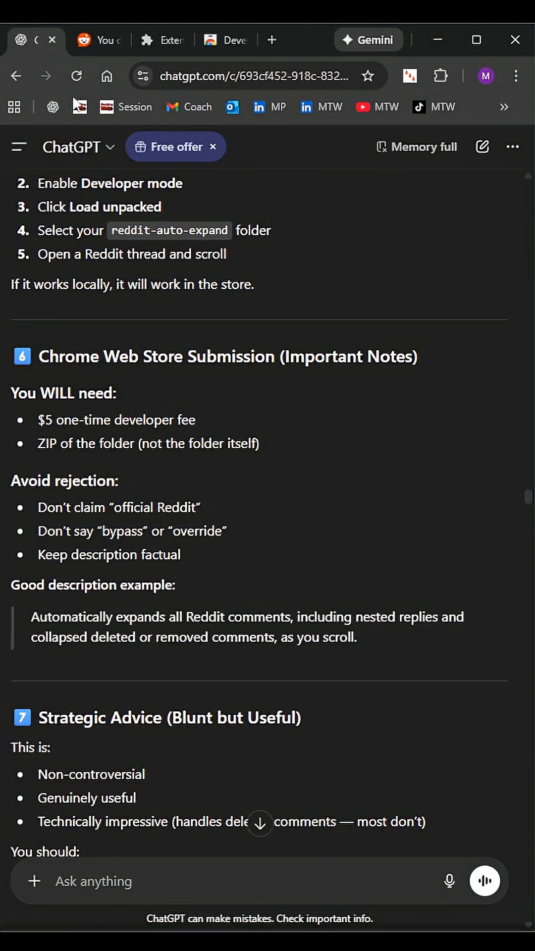
pyautogui.scroll(-3)
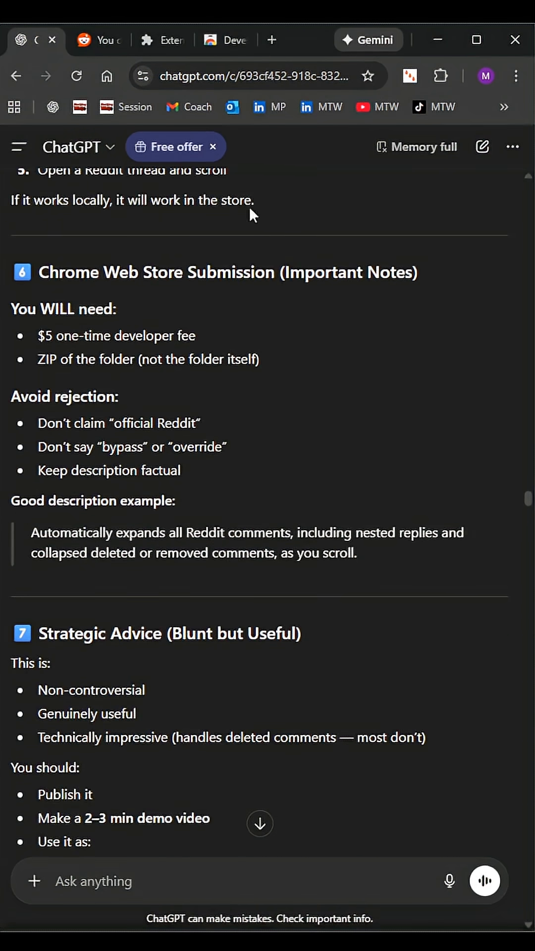
pyautogui.click(152, 40)
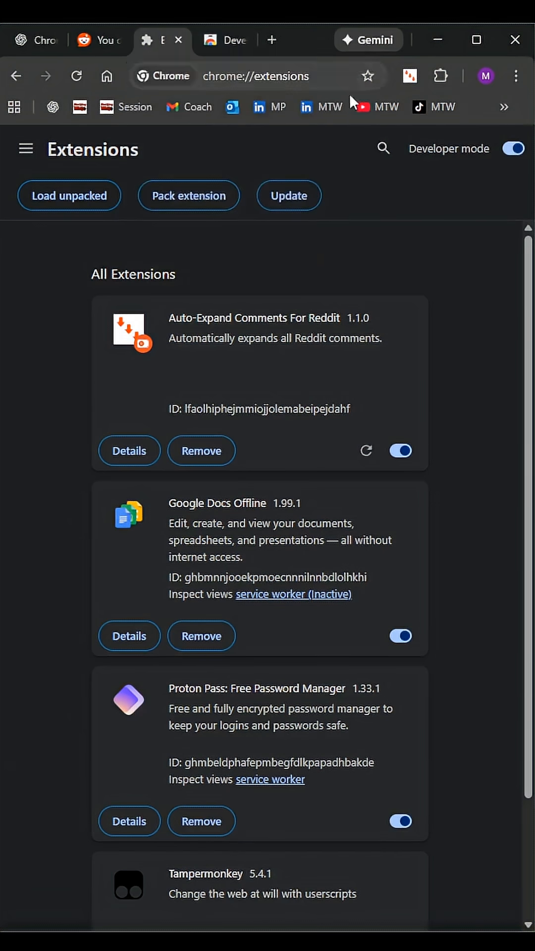
pyautogui.click(410, 76)
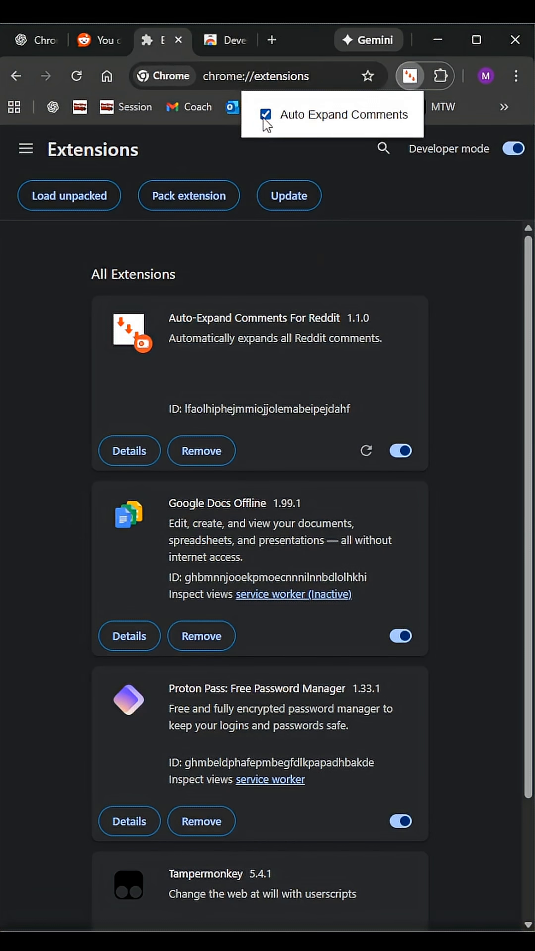
# - Review the ChatGPT icon conversation, then show the Web Store developer dashboard item list
pyautogui.click(409, 77)
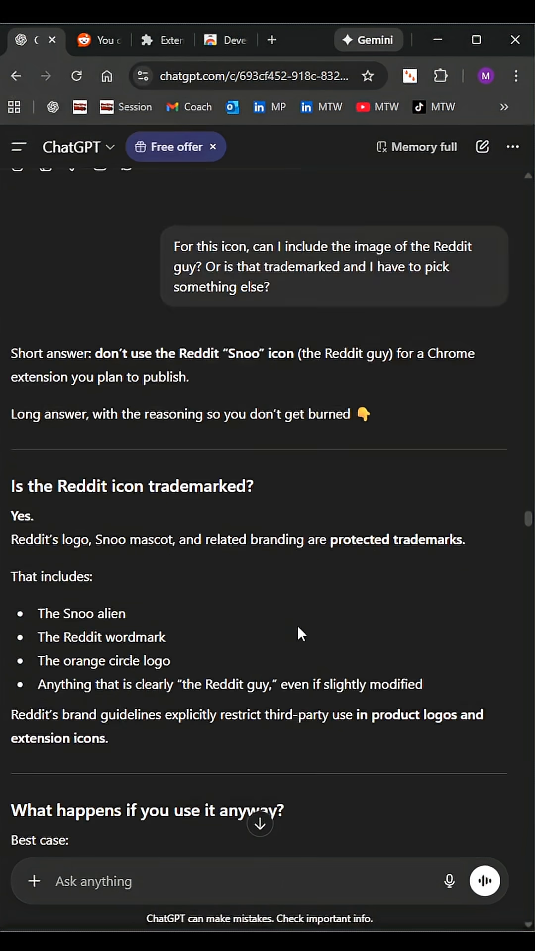
pyautogui.scroll(-3)
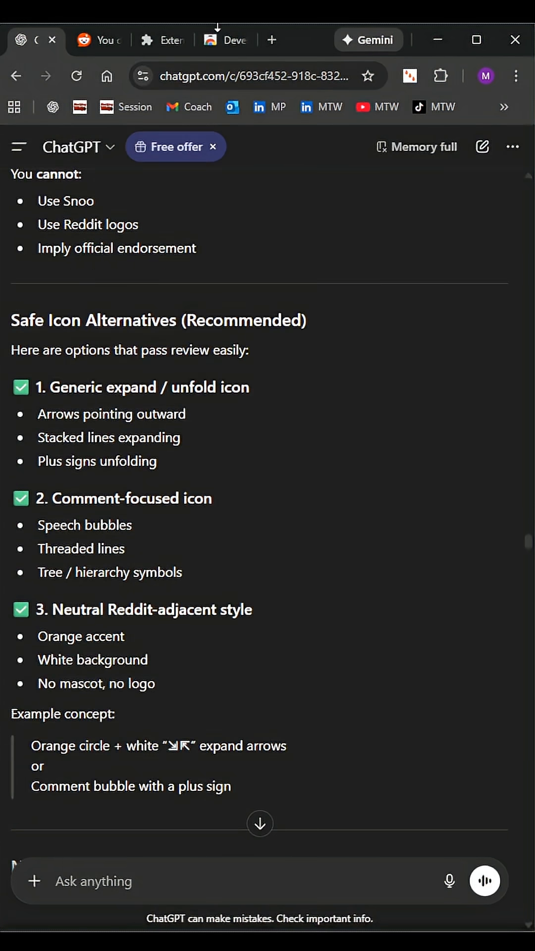
pyautogui.click(224, 40)
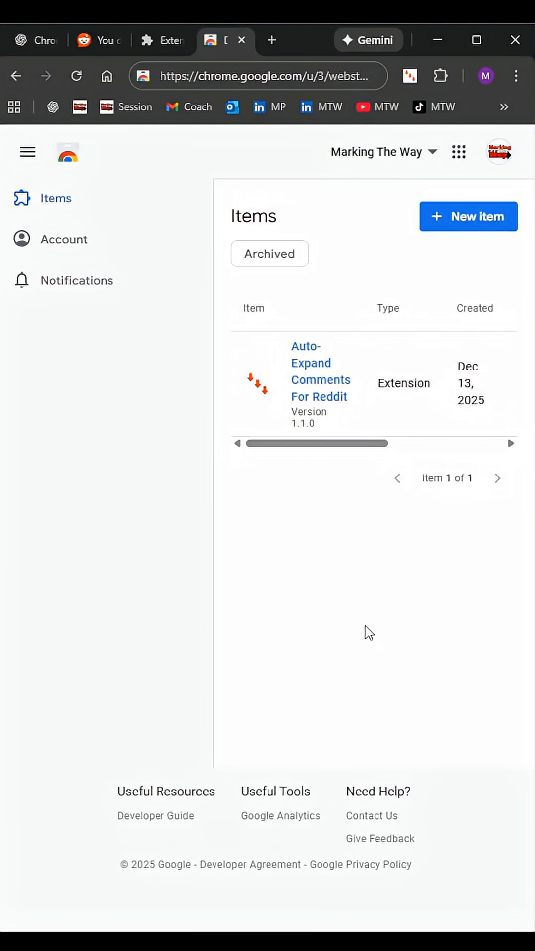
pyautogui.moveTo(376, 526)
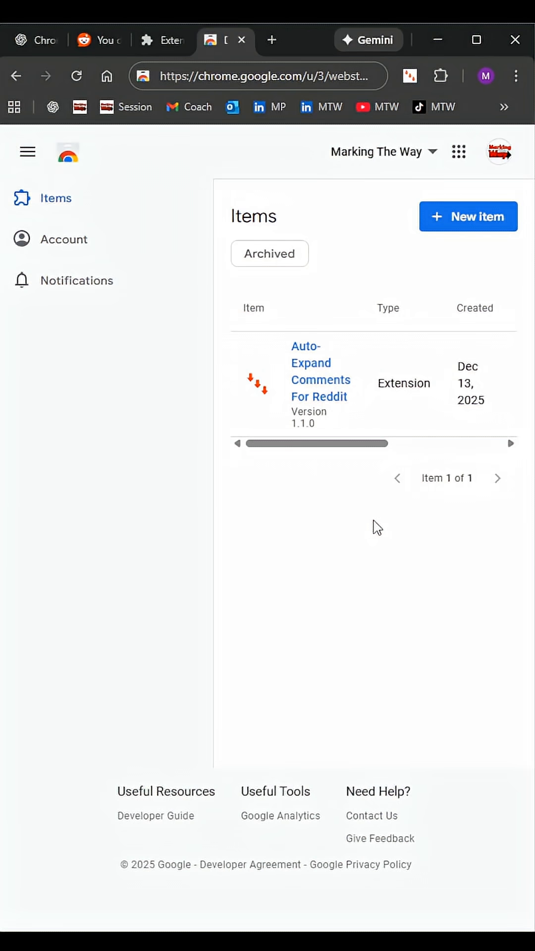
pyautogui.moveTo(380, 498)
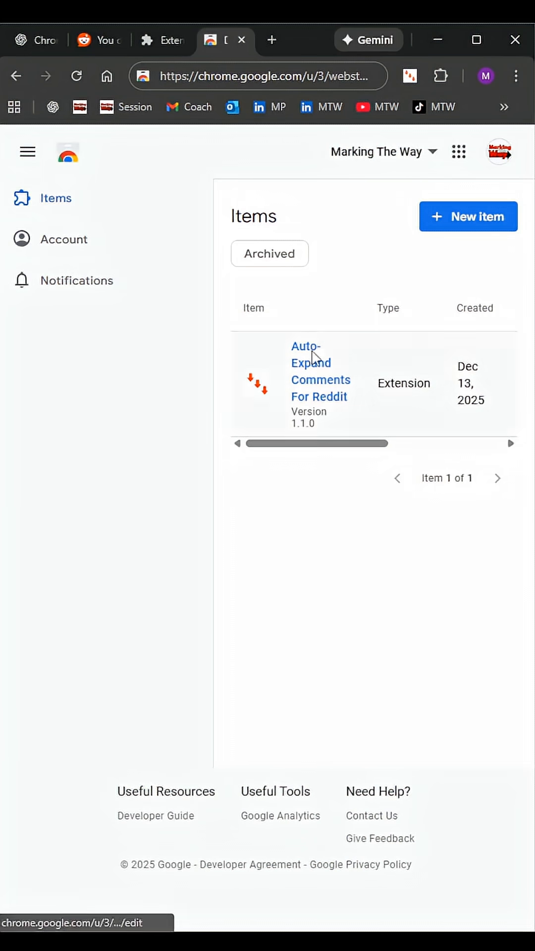
pyautogui.moveTo(363, 407)
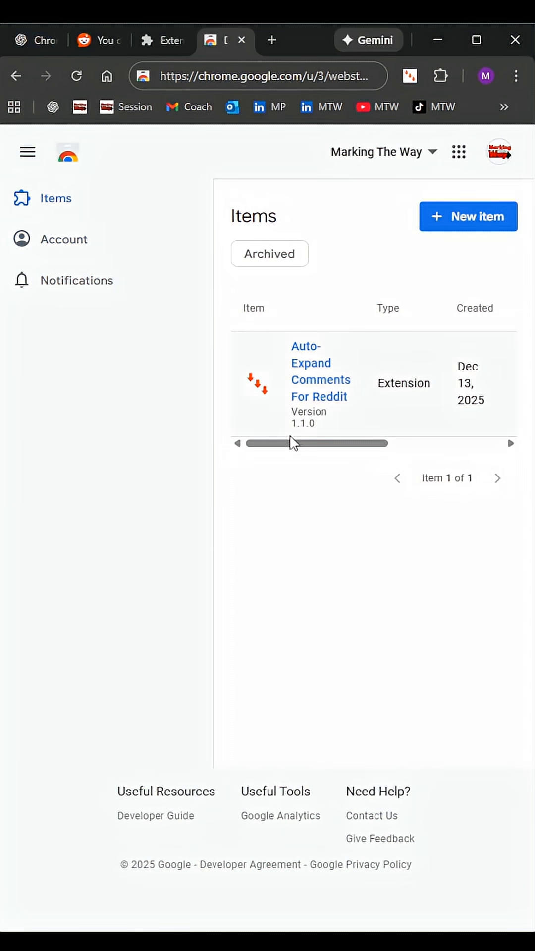
pyautogui.hscroll(3)
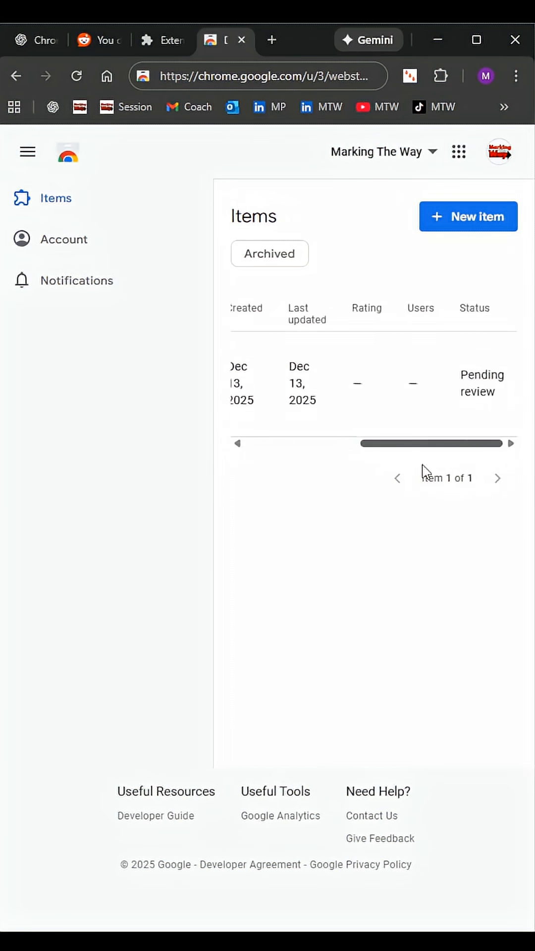
pyautogui.moveTo(404, 460)
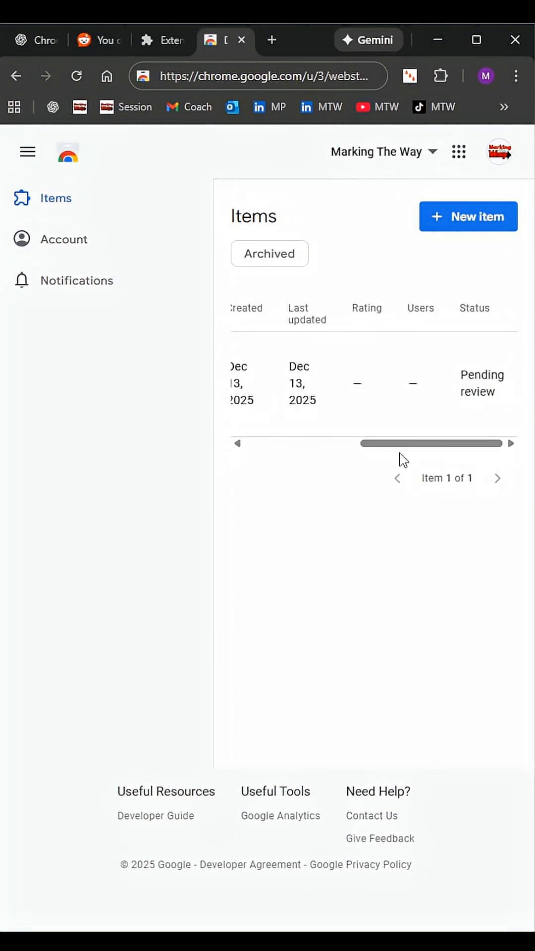
pyautogui.moveTo(431, 443); pyautogui.dragTo(315, 443)
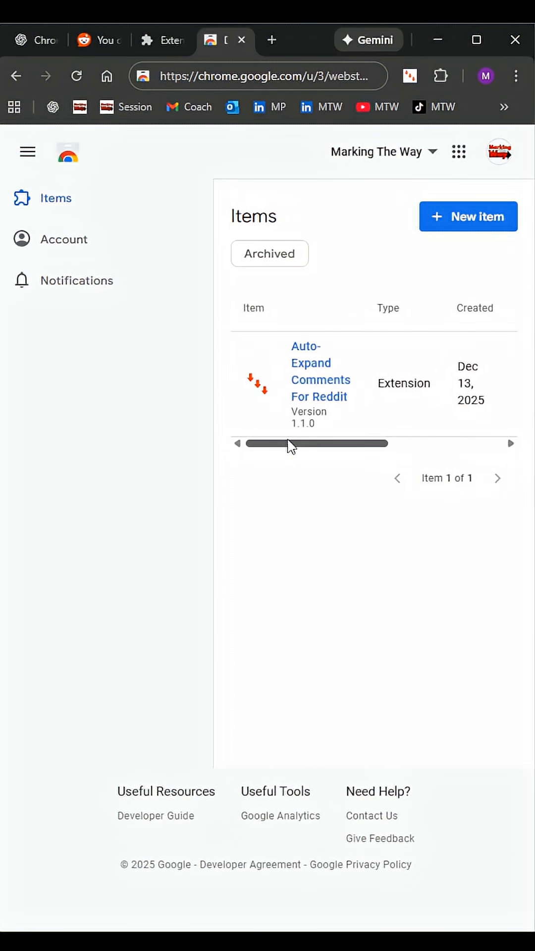